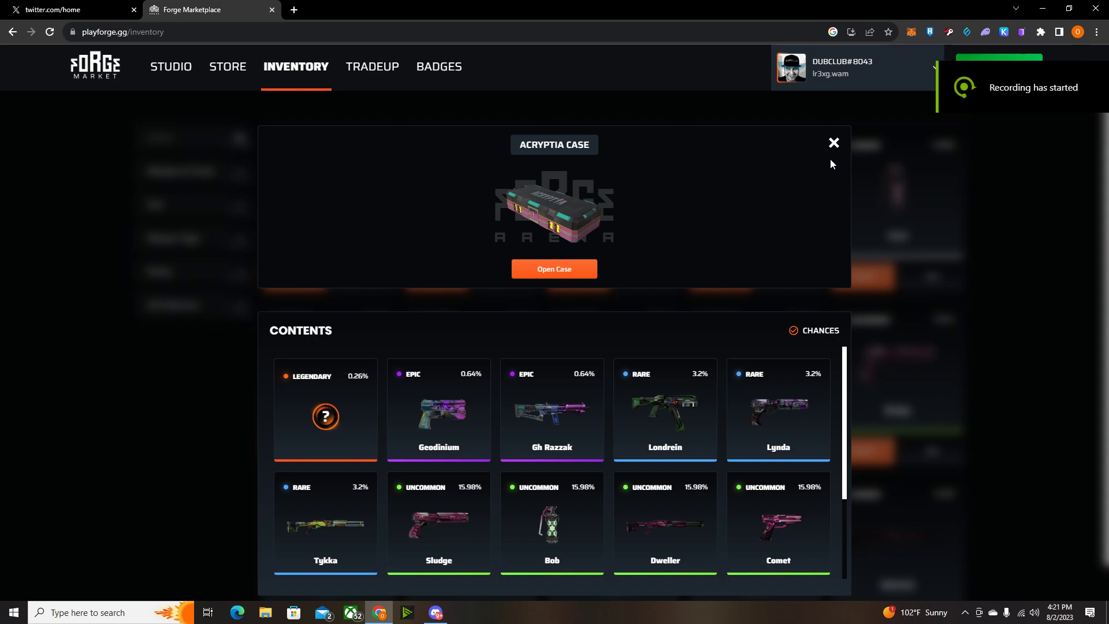
mouse_move(882, 199)
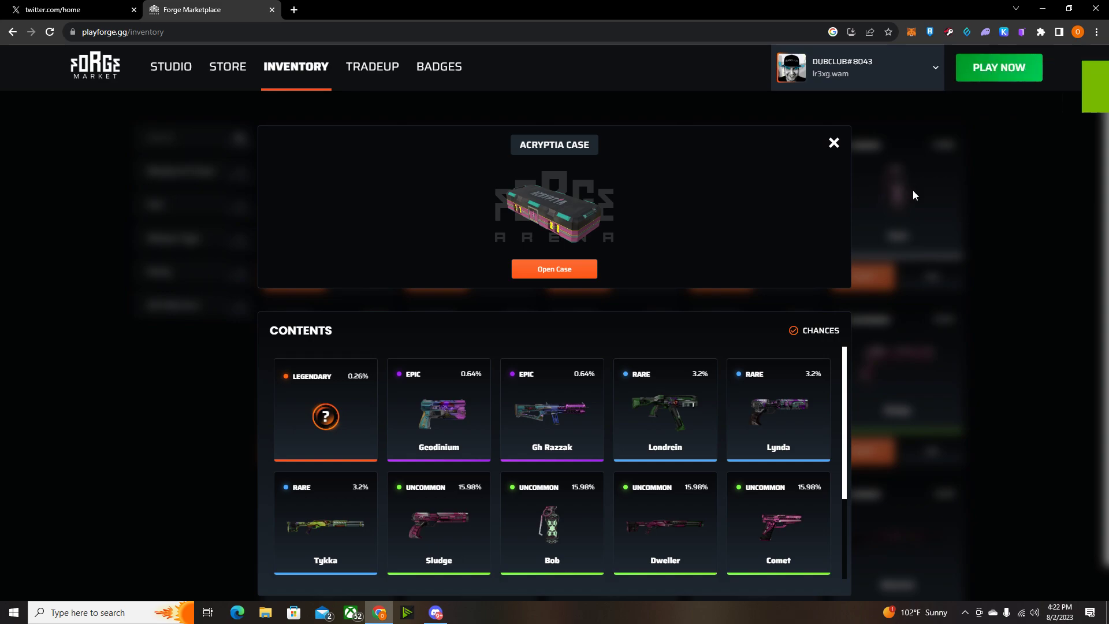
mouse_move(675, 259)
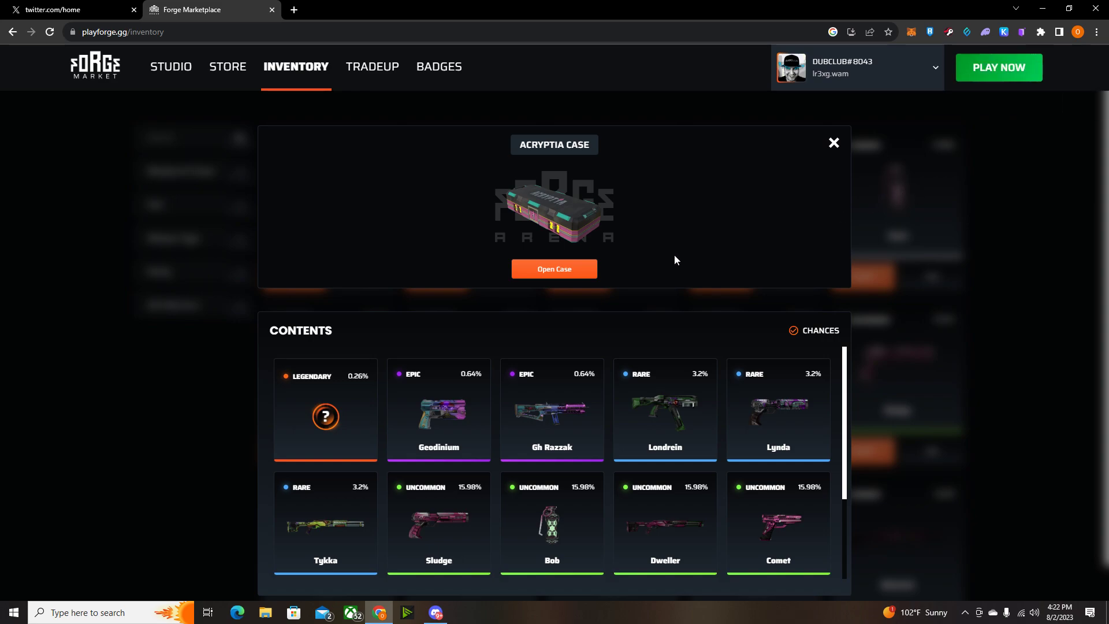
mouse_move(554, 269)
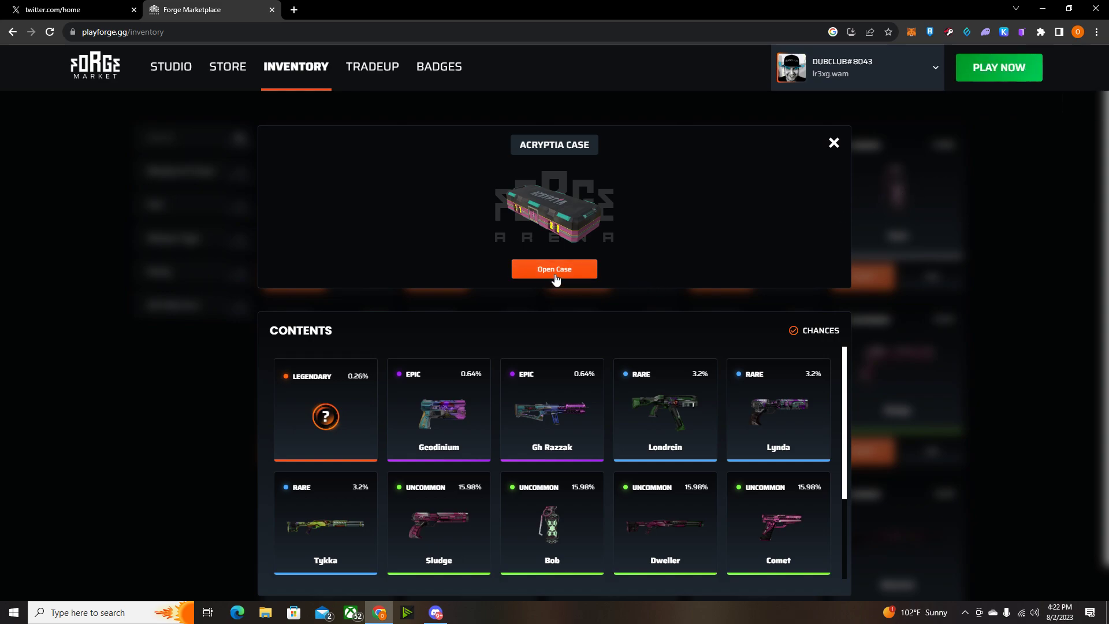
Open the Acryptia case, revealing a common 870 | Mutated shotgun, and view its AtomicHub page.
scroll("down", 3)
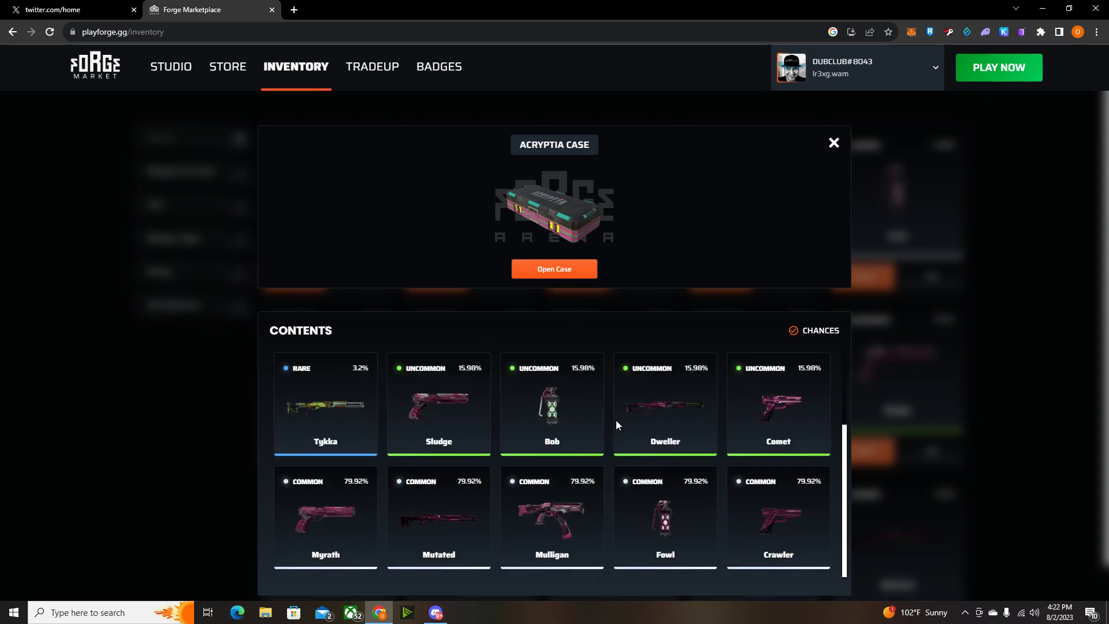
scroll("up", 3)
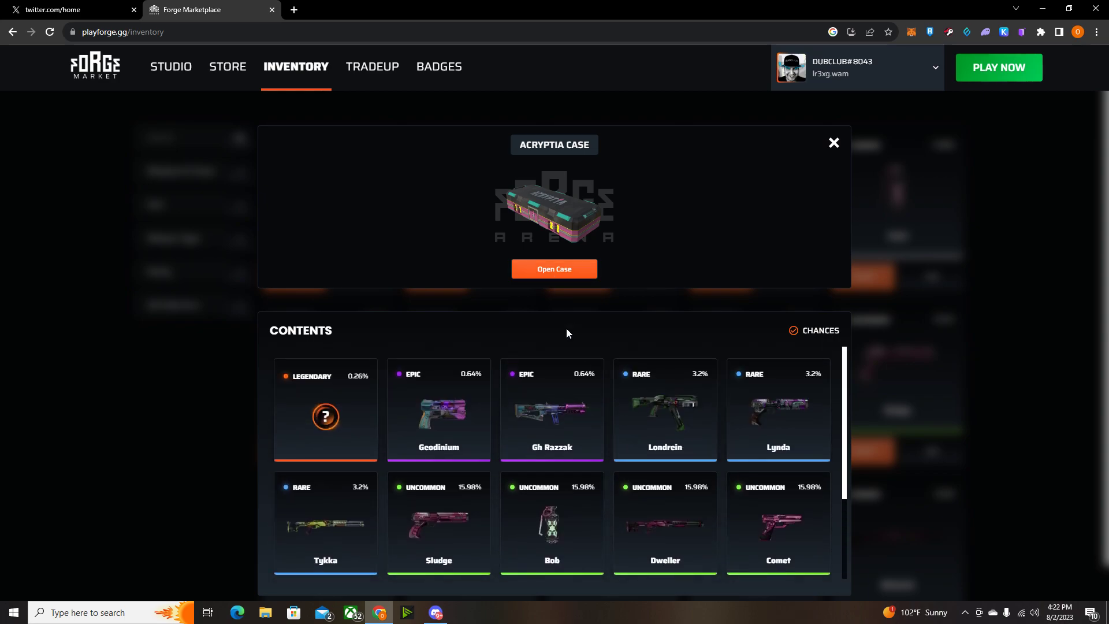
mouse_move(562, 276)
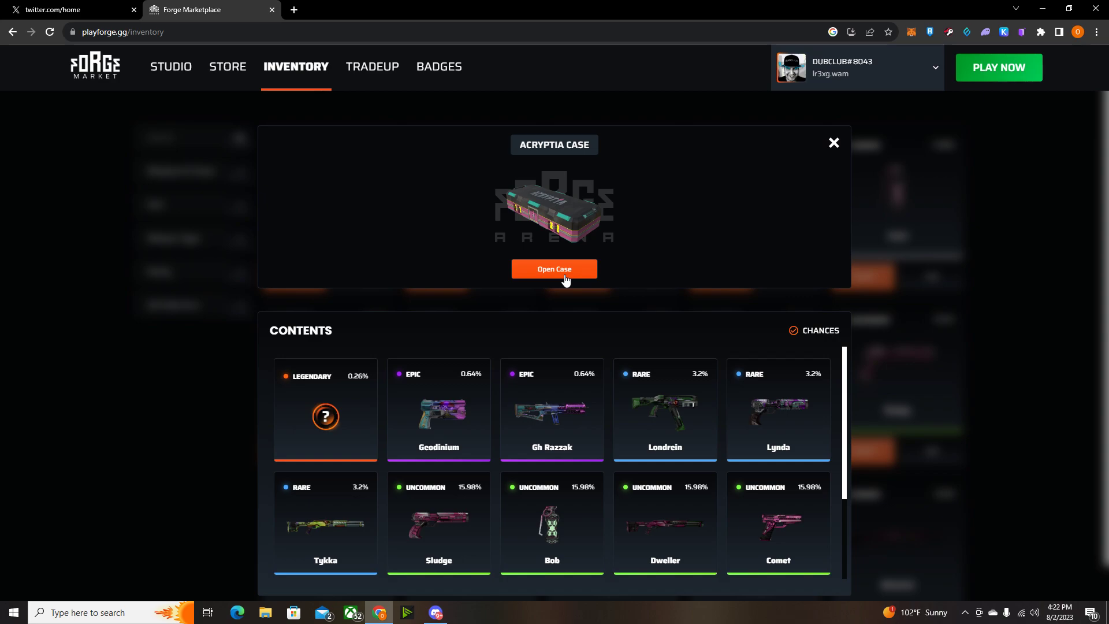
left_click(554, 268)
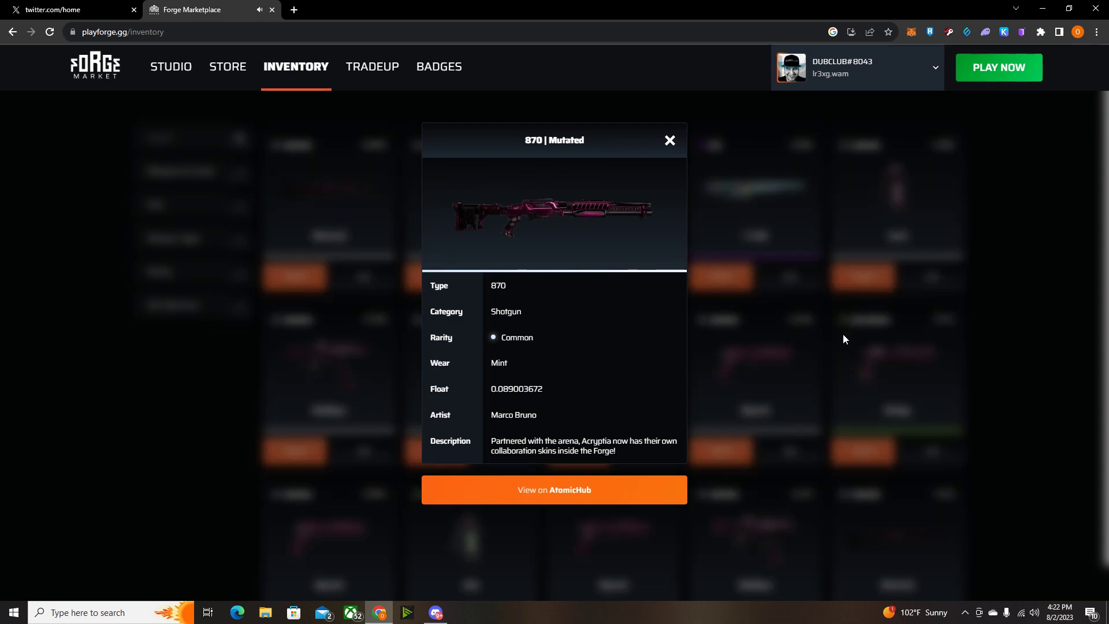
mouse_move(831, 301)
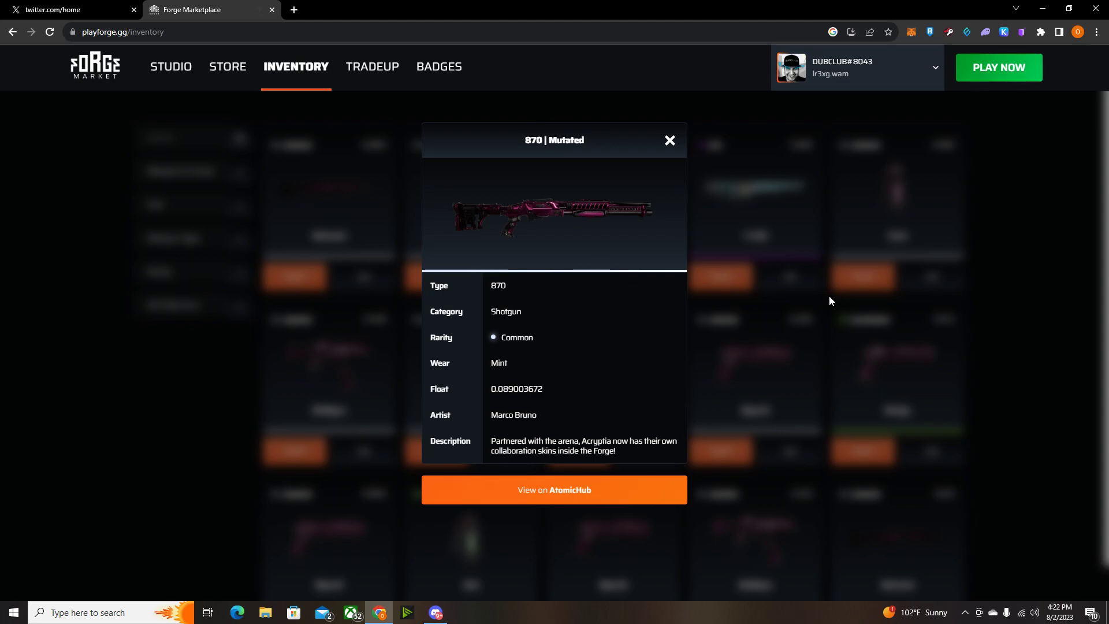
mouse_move(554, 489)
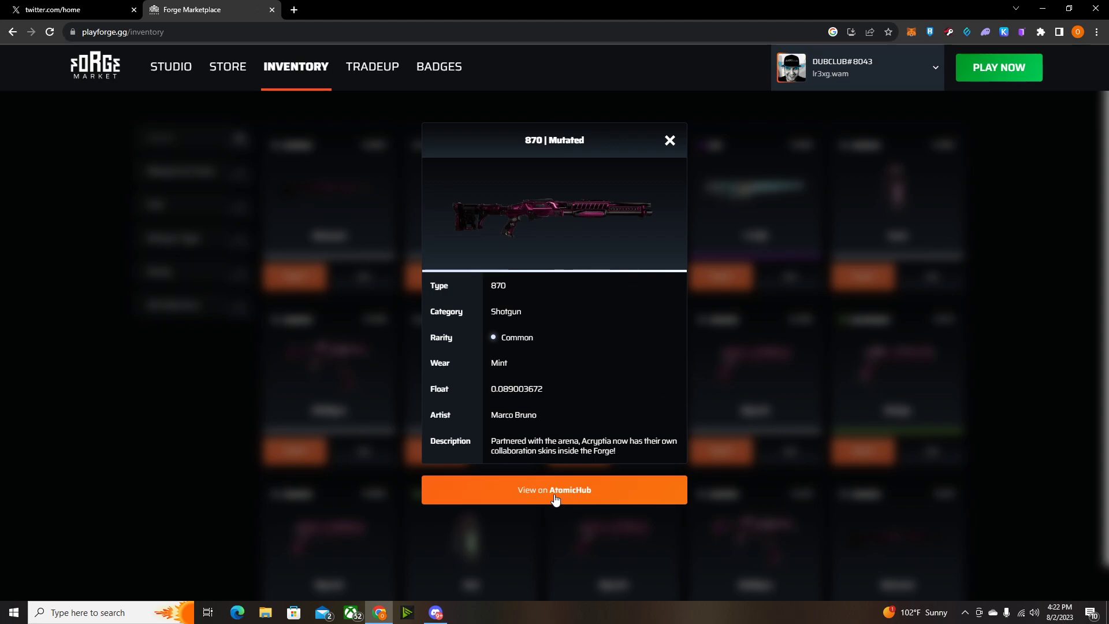
left_click(554, 489)
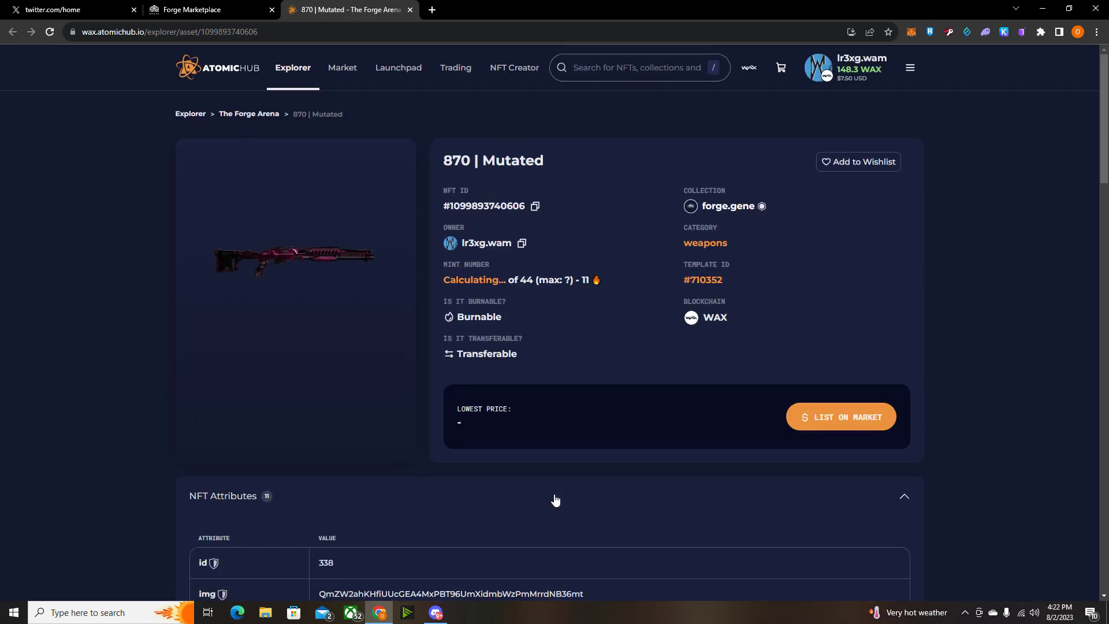
Enlarge the 870 | Mutated shotgun image on its AtomicHub asset page.
left_click(295, 260)
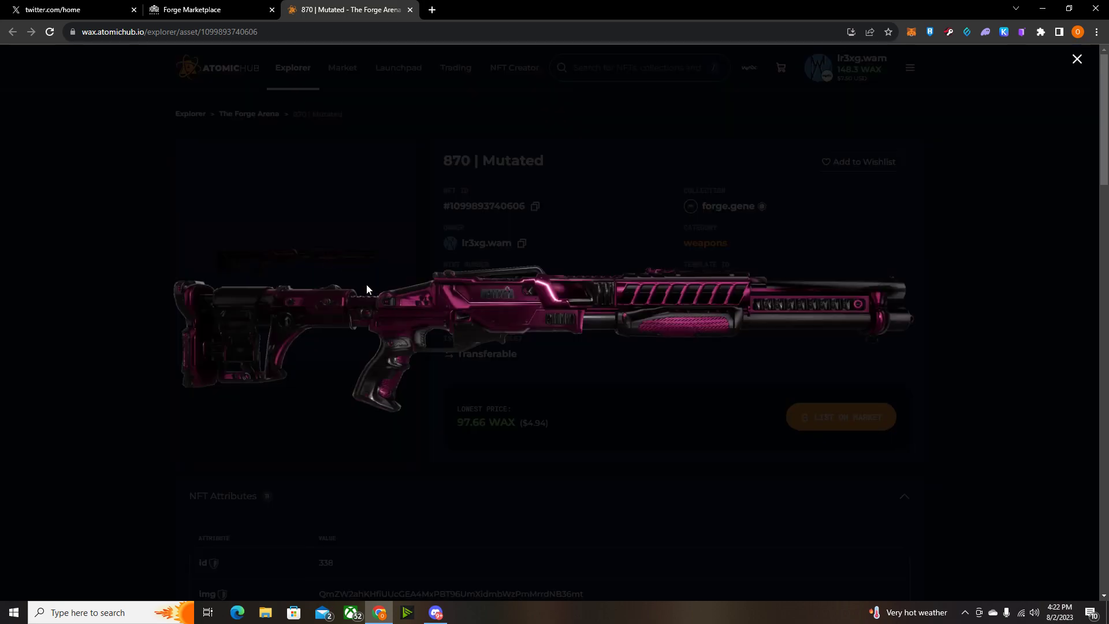
mouse_move(636, 354)
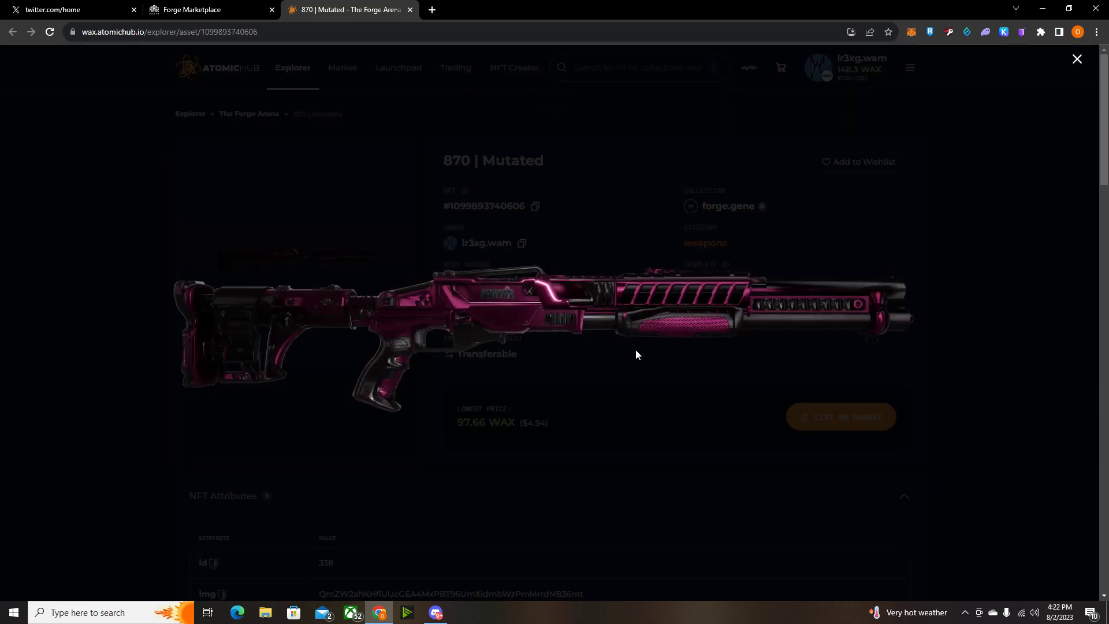
mouse_move(626, 310)
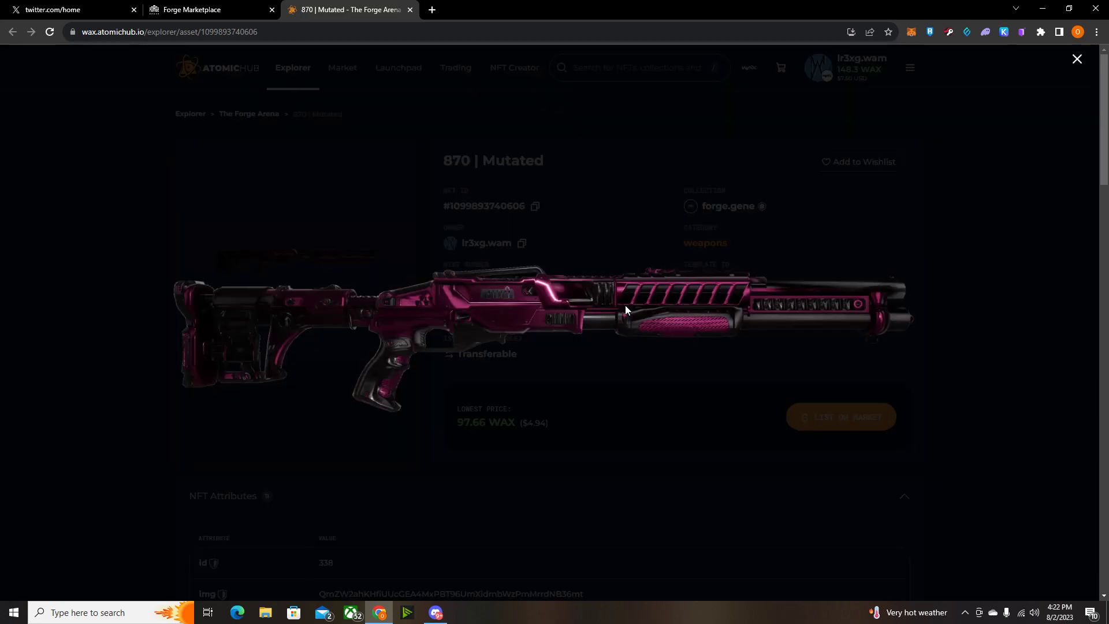
mouse_move(291, 196)
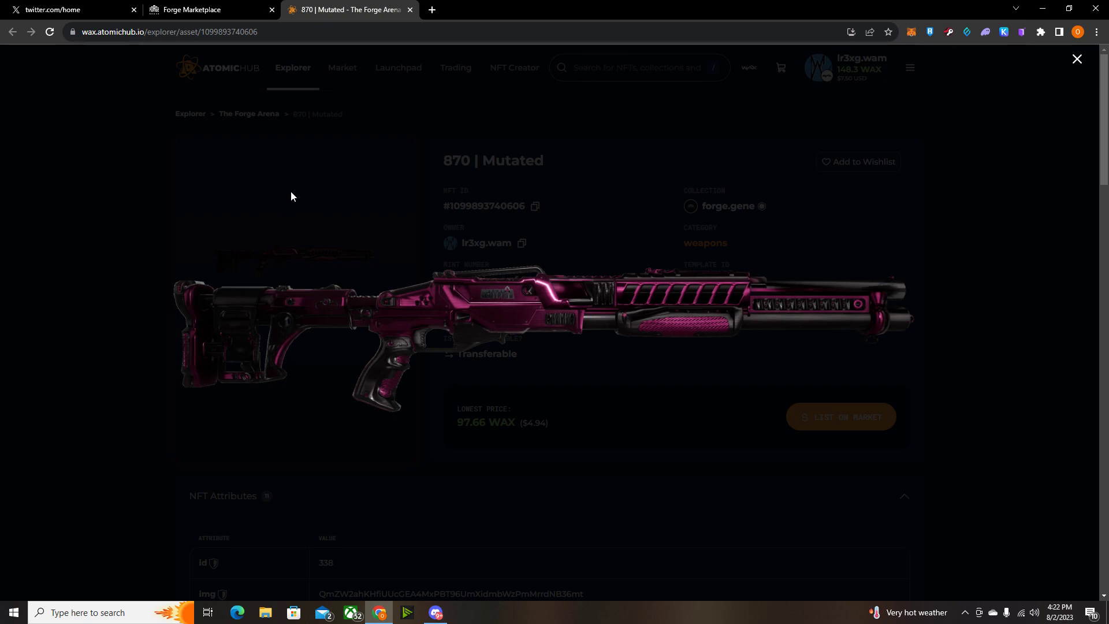
mouse_move(309, 186)
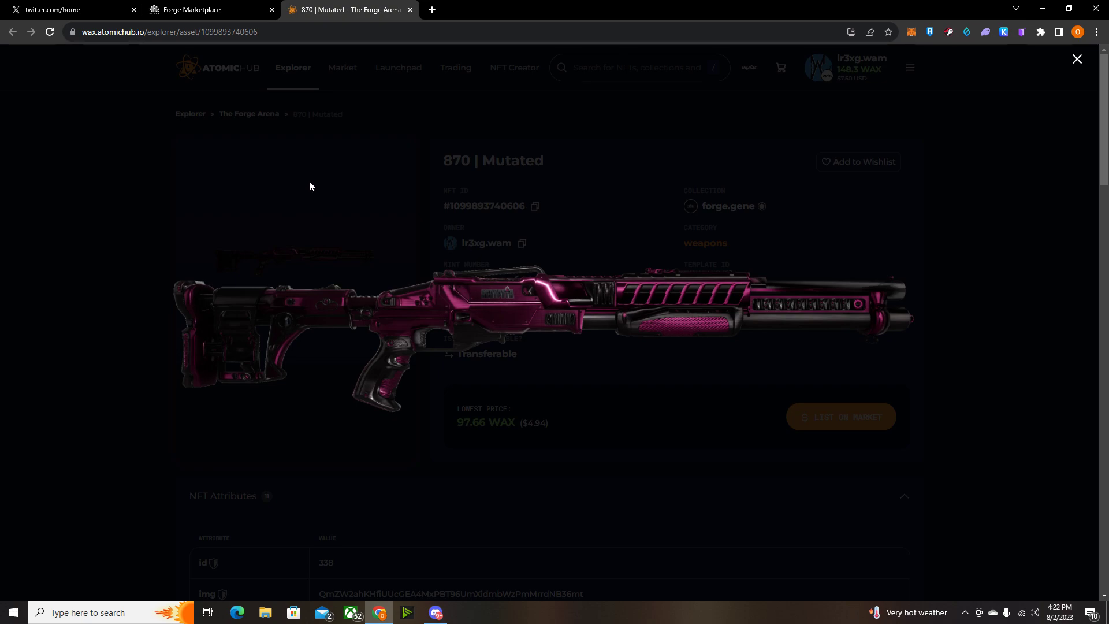